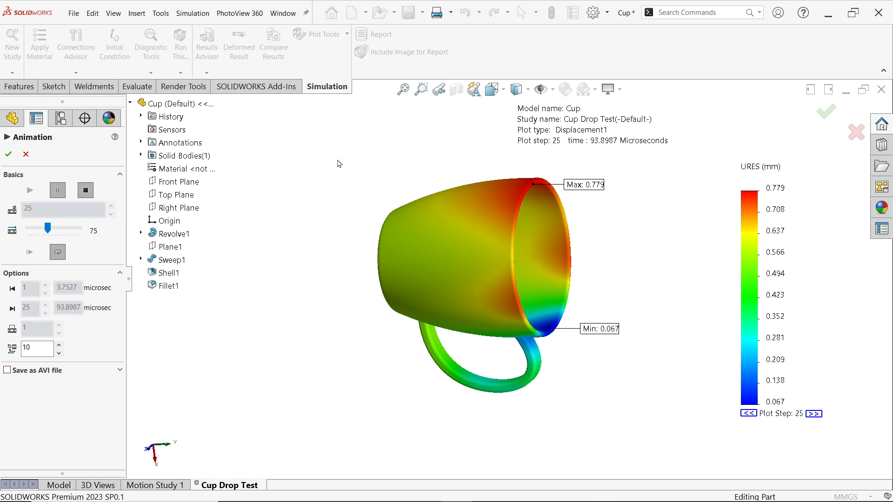
# - Play the cup drop-test displacement animation through its plot steps
pyautogui.click(30, 190)
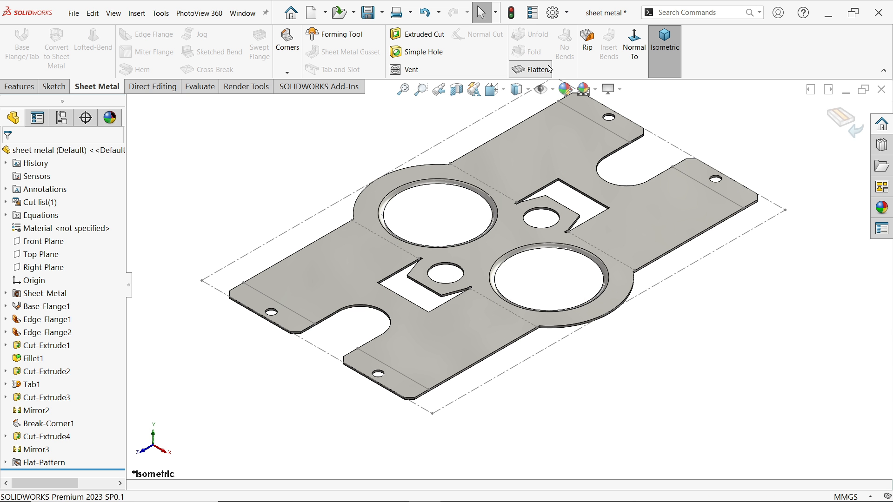
# - Toggle off the flat pattern so the CPU CASING folds back into its enclosure
pyautogui.click(529, 68)
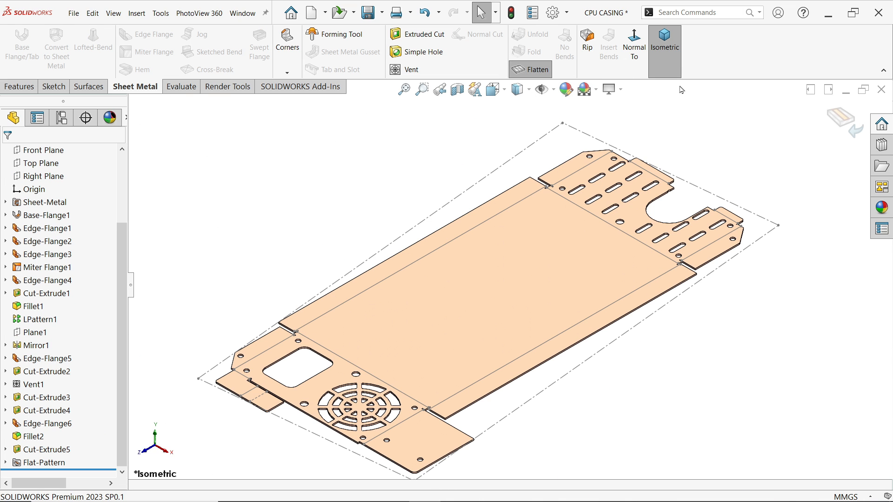
pyautogui.click(536, 68)
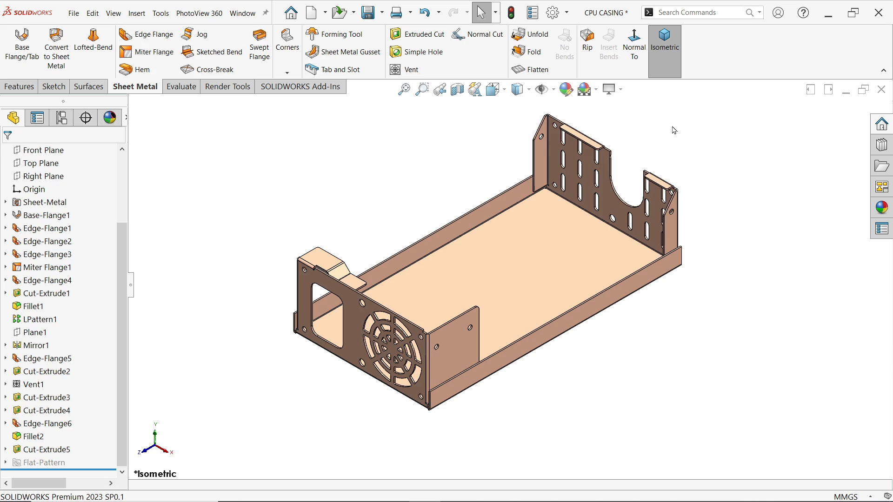